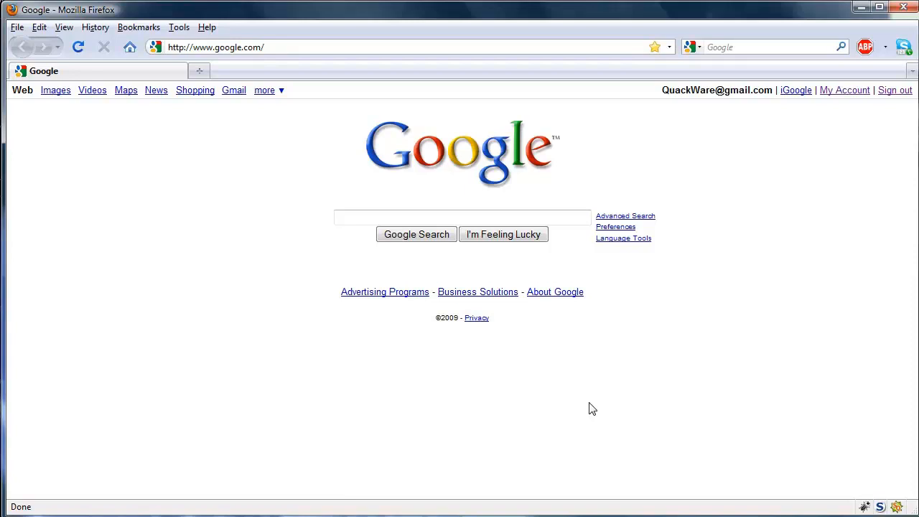
mouse_move(496, 323)
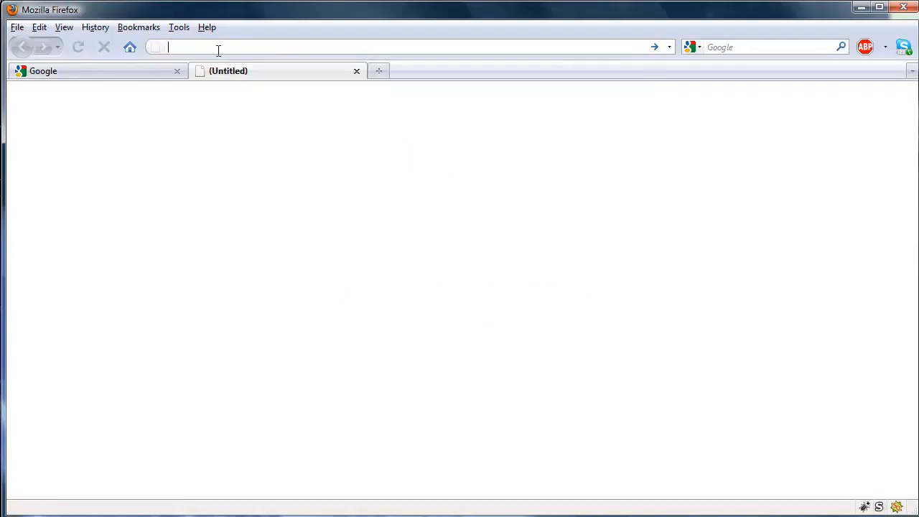
Search for 'vtunnel' and double-click an item on the page.
type("vtunnelc.om")
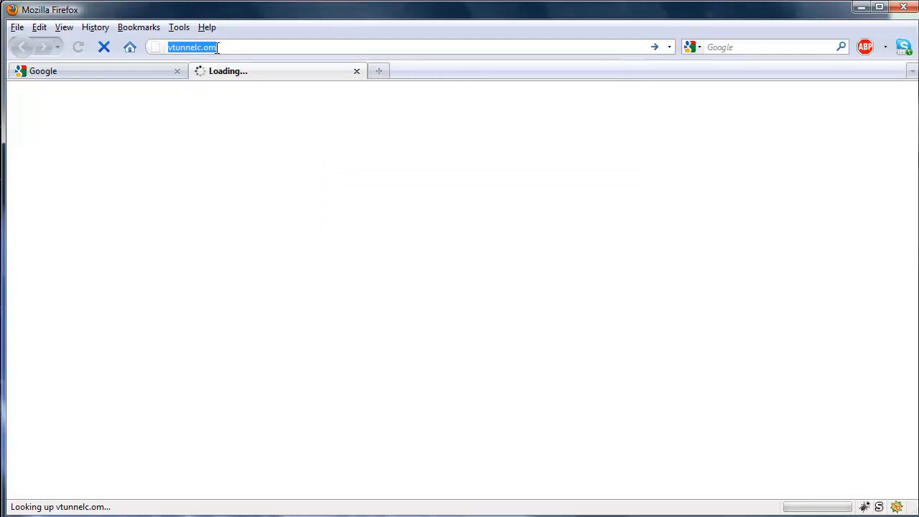
type("vtunnel")
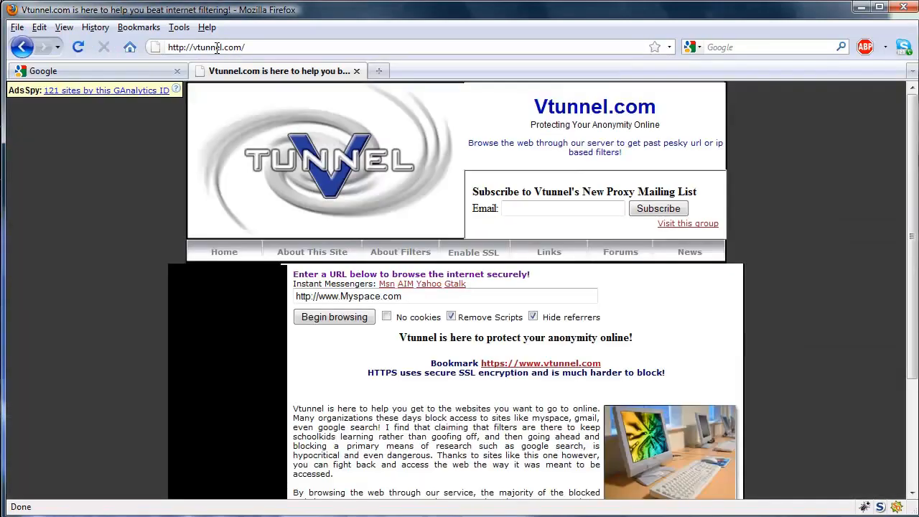
double_click(369, 296)
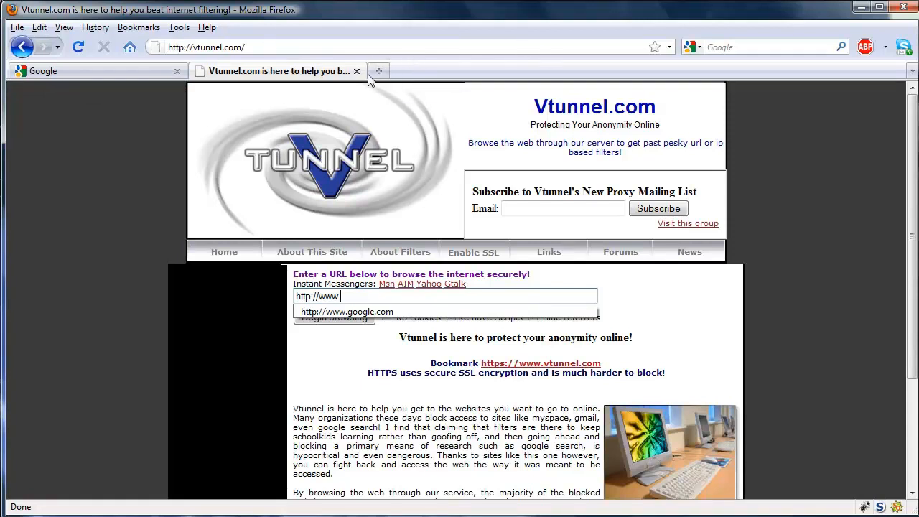
mouse_move(367, 78)
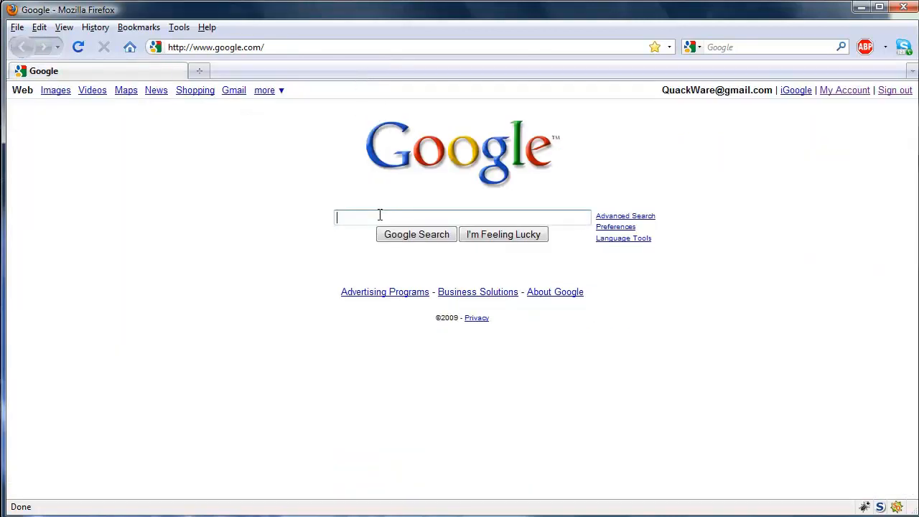
Google 'free proxy' and scroll the Proxy 4 Free table of IPs and ports.
type("free proxy")
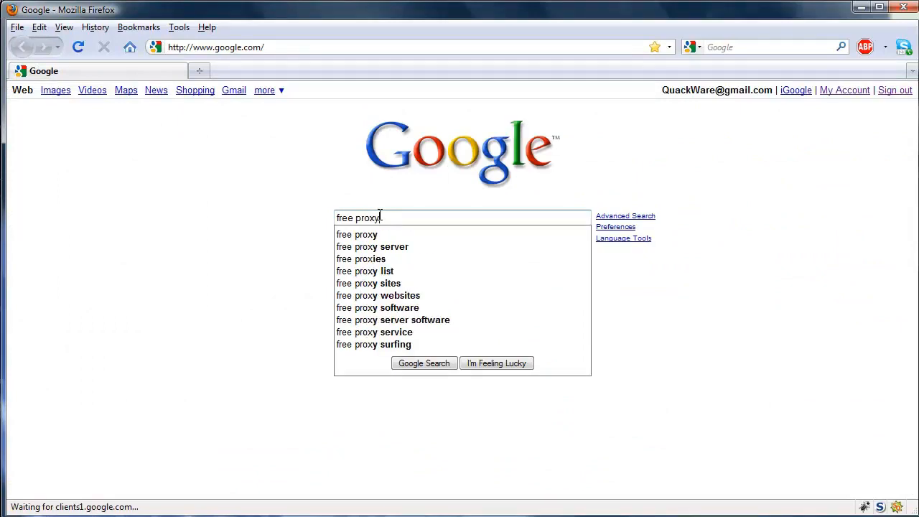
left_click(365, 271)
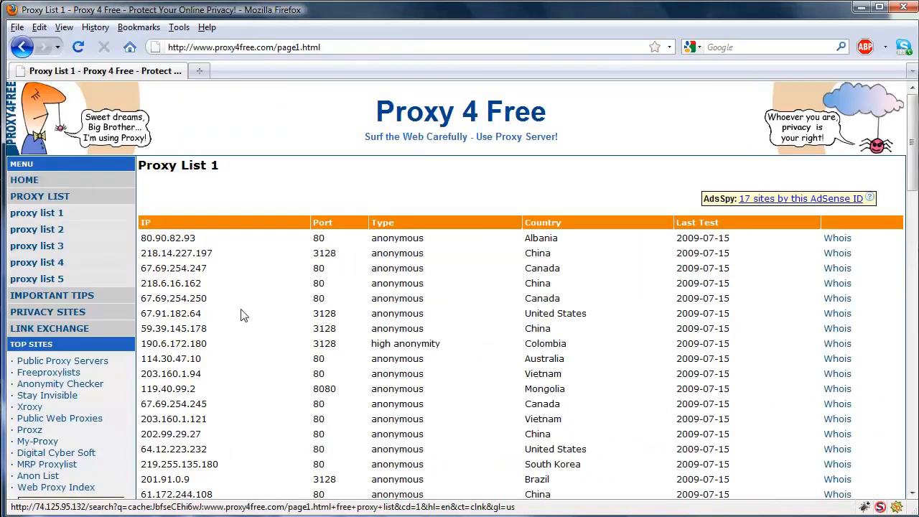
scroll("down", 3)
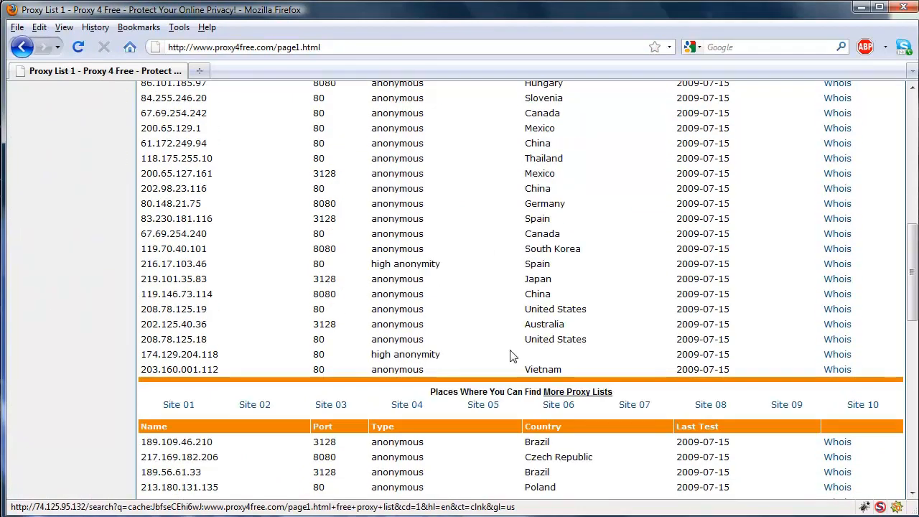
scroll("down", 3)
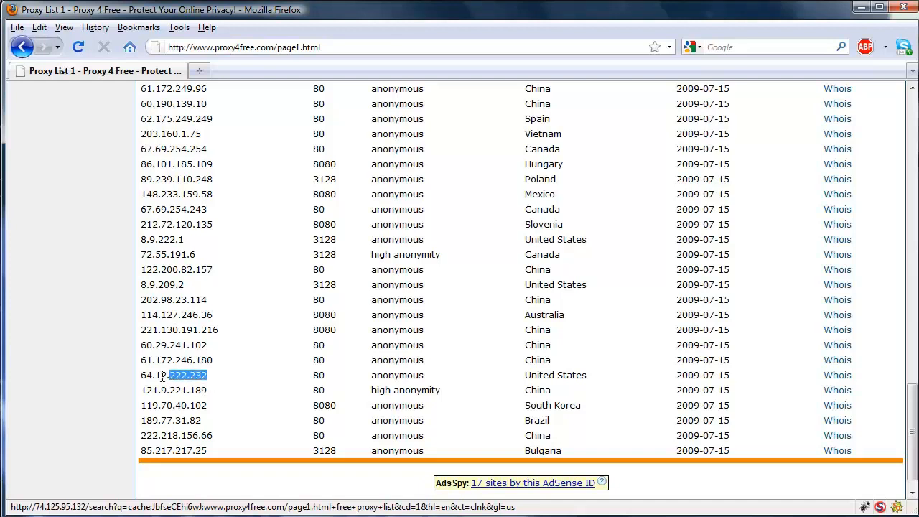
Copy the selected proxy IP and open Firefox's connection proxy settings.
right_click(172, 375)
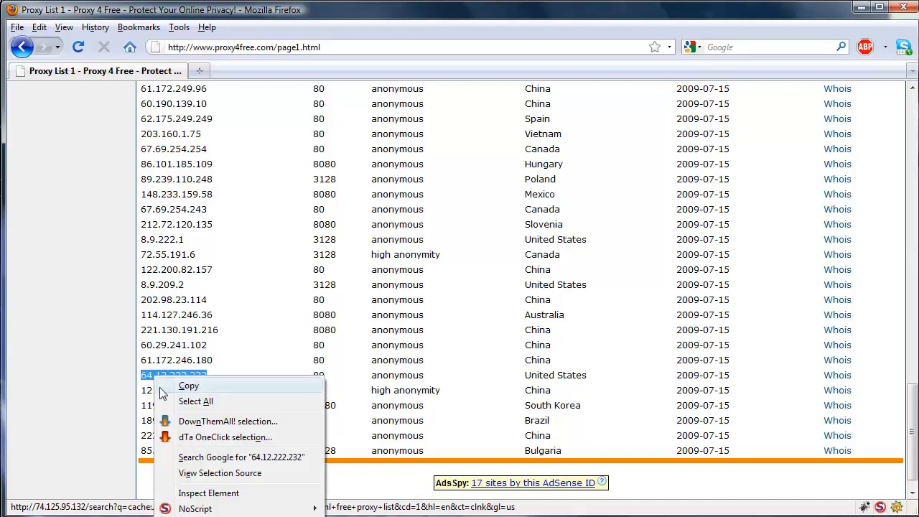
left_click(179, 27)
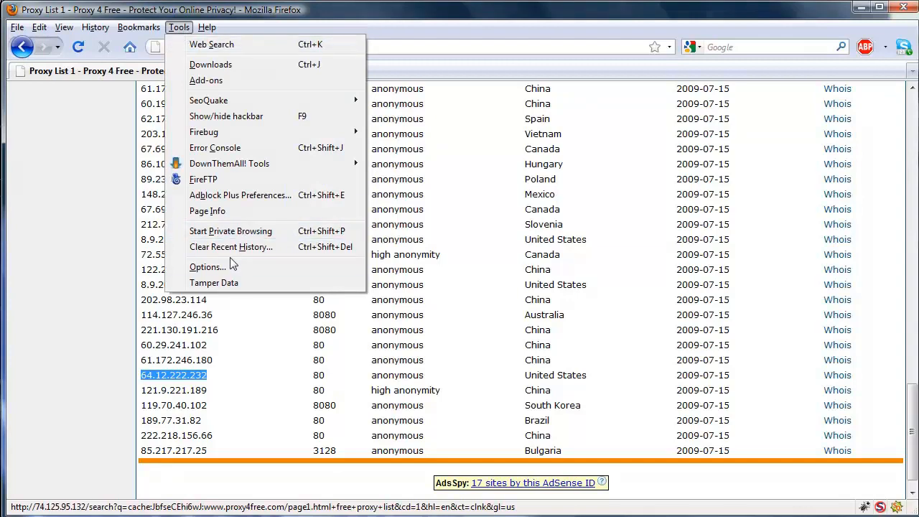
left_click(207, 266)
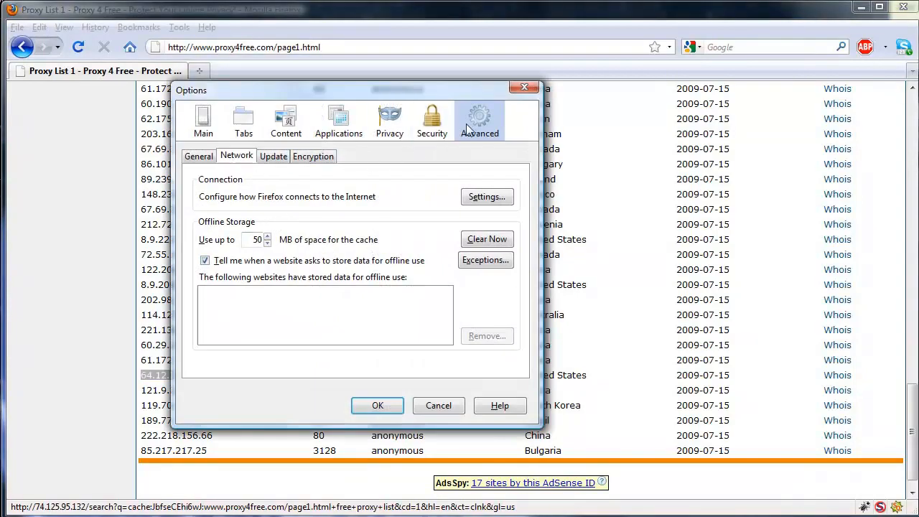
left_click(487, 196)
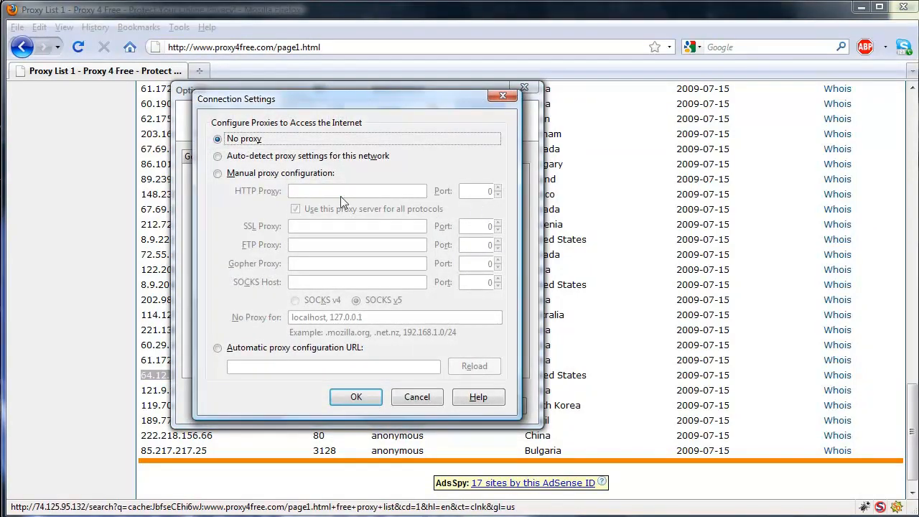
Set a manual proxy of 64.12.222.232 on port 80 and save.
left_click(217, 173)
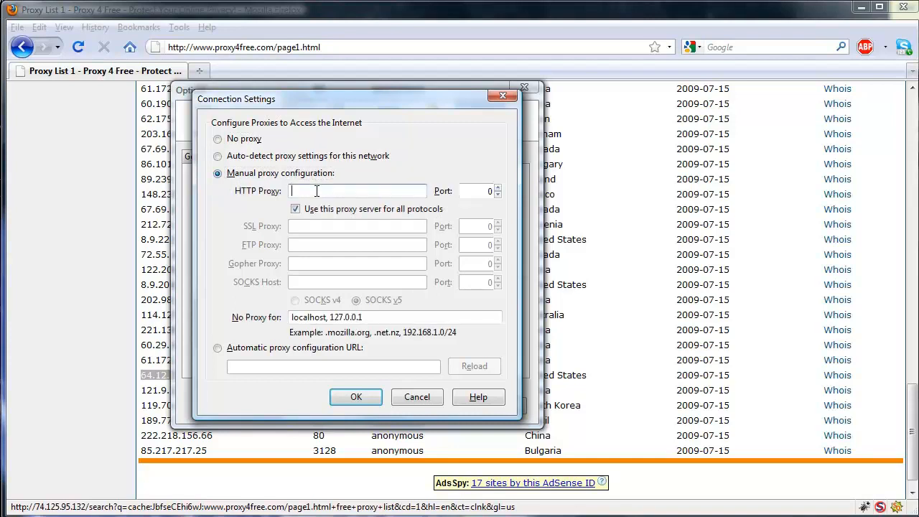
type("64.12.222.232")
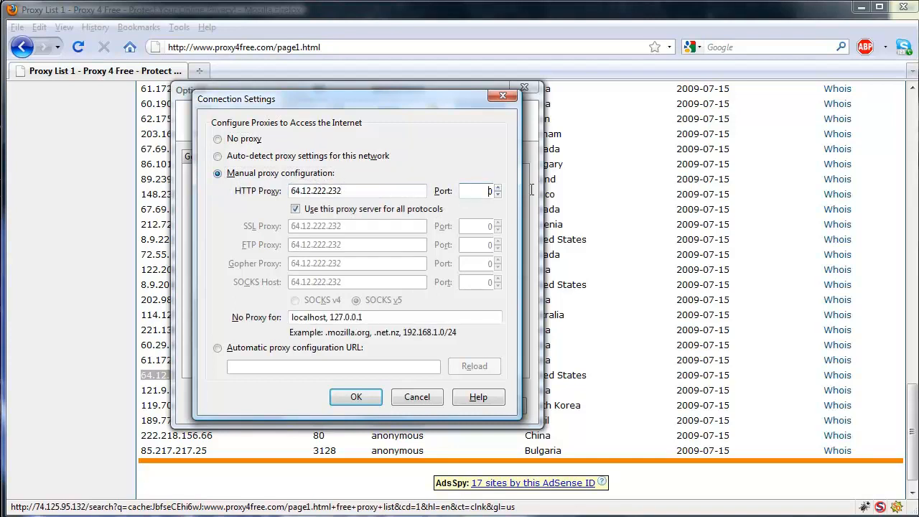
type("8")
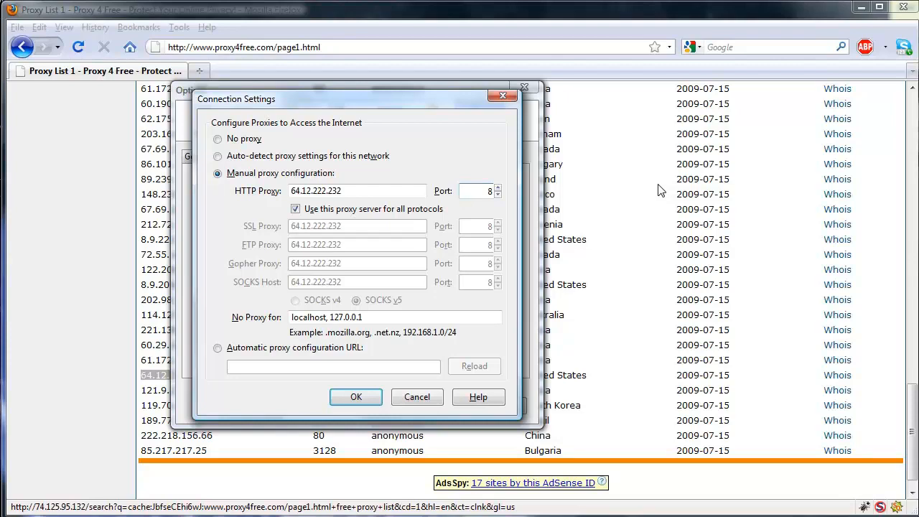
type("0")
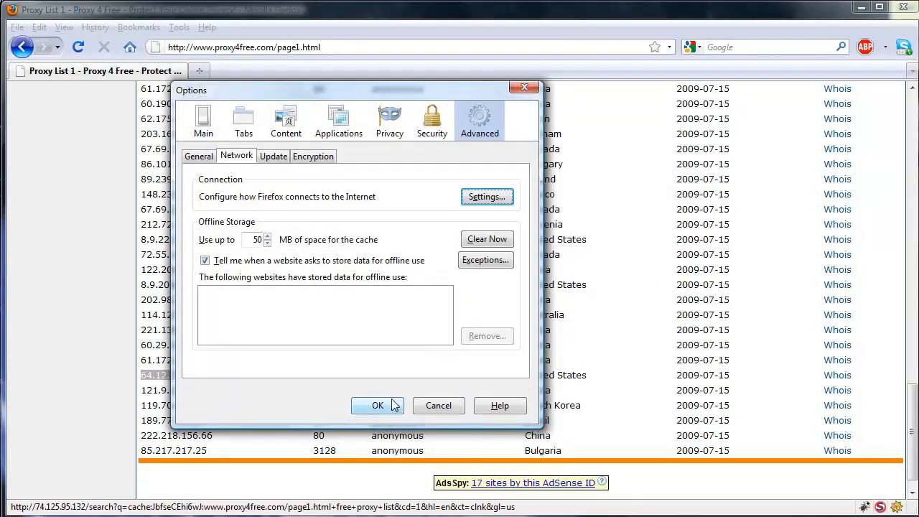
left_click(378, 406)
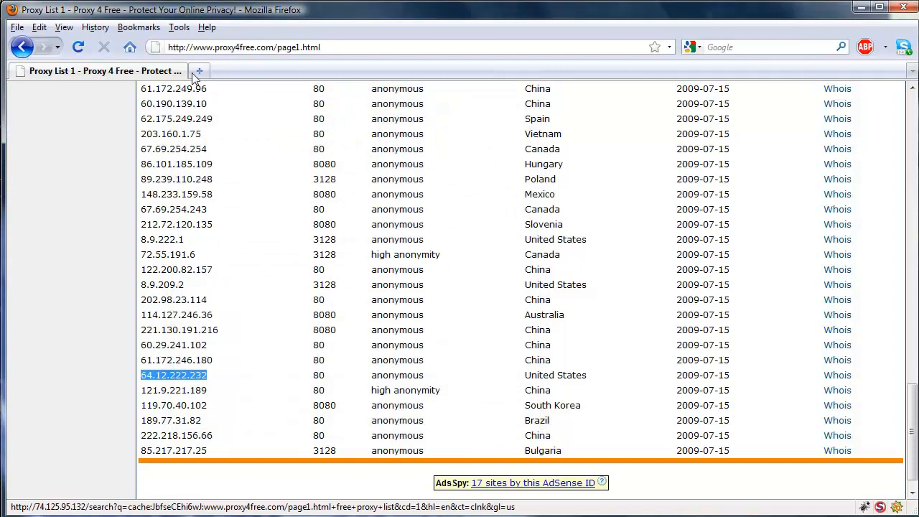
type("google.com/")
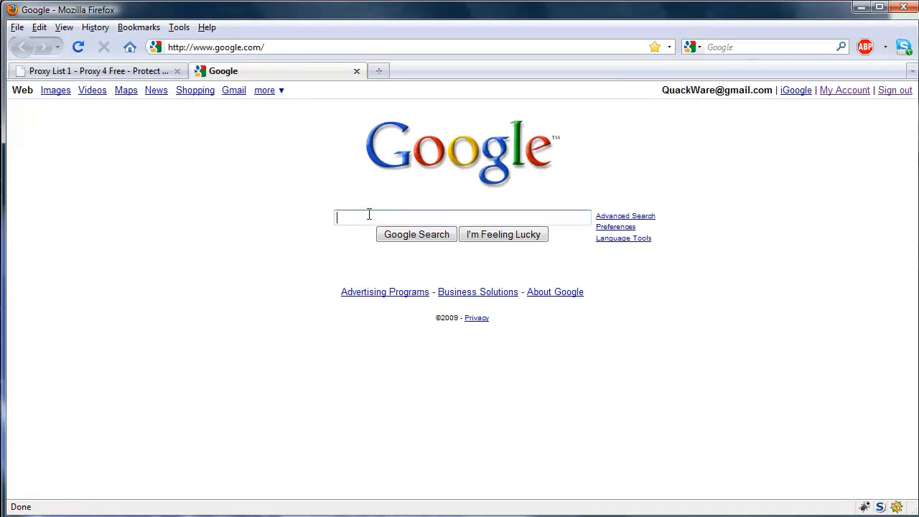
type("whats my ip add")
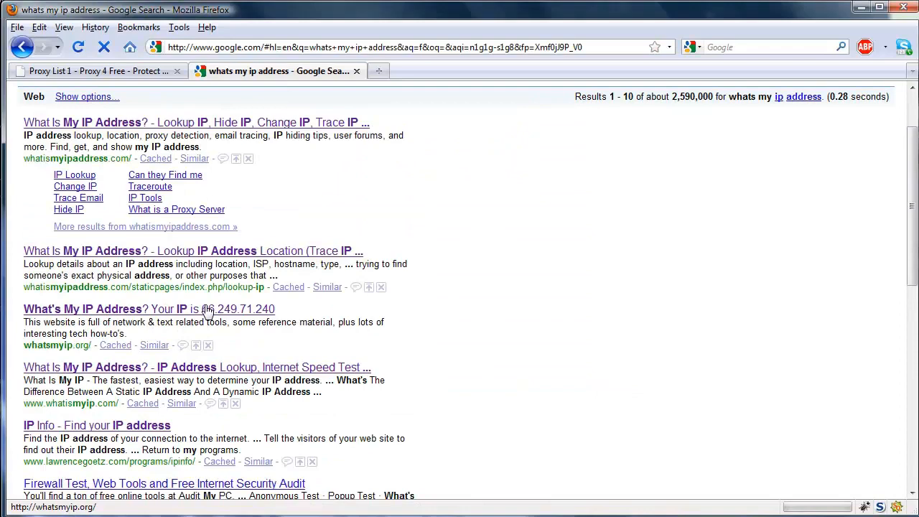
scroll("down", 3)
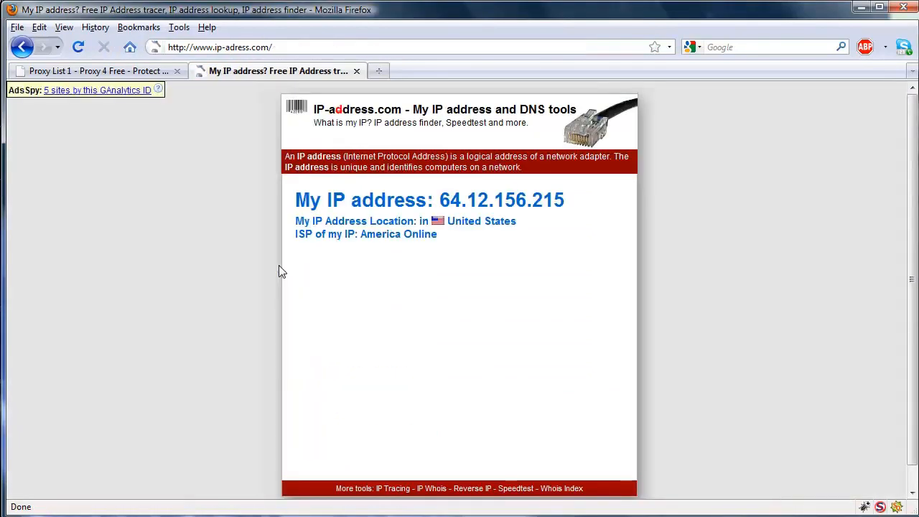
double_click(502, 200)
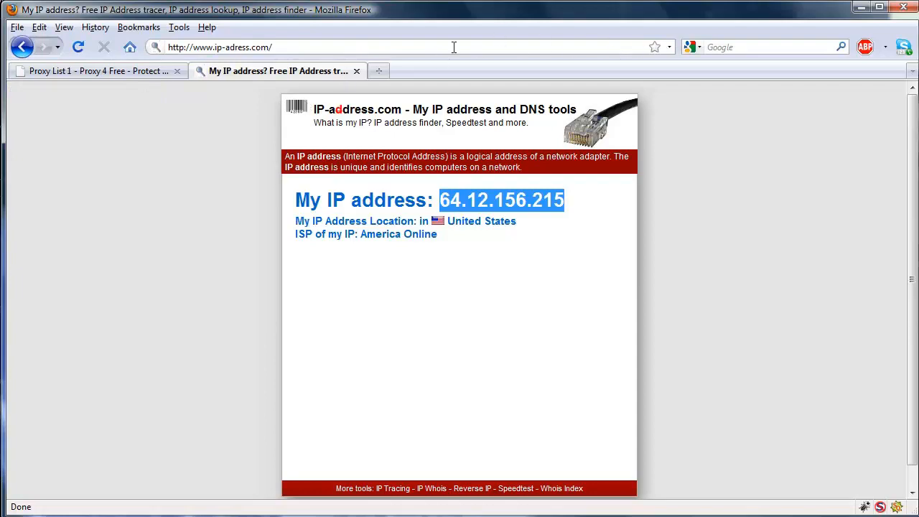
Compare the proxy list with the lookup tab, highlight ISP America Online, then return to the list.
left_click(101, 71)
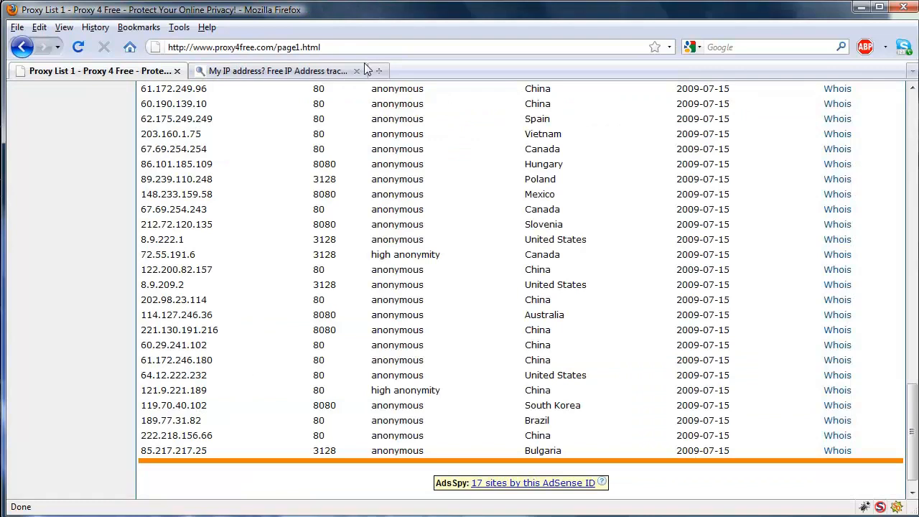
left_click(279, 70)
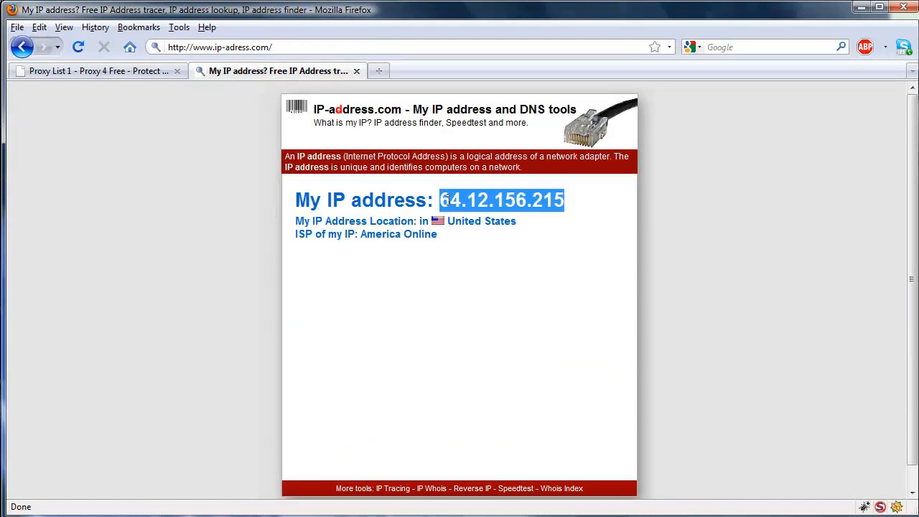
double_click(399, 234)
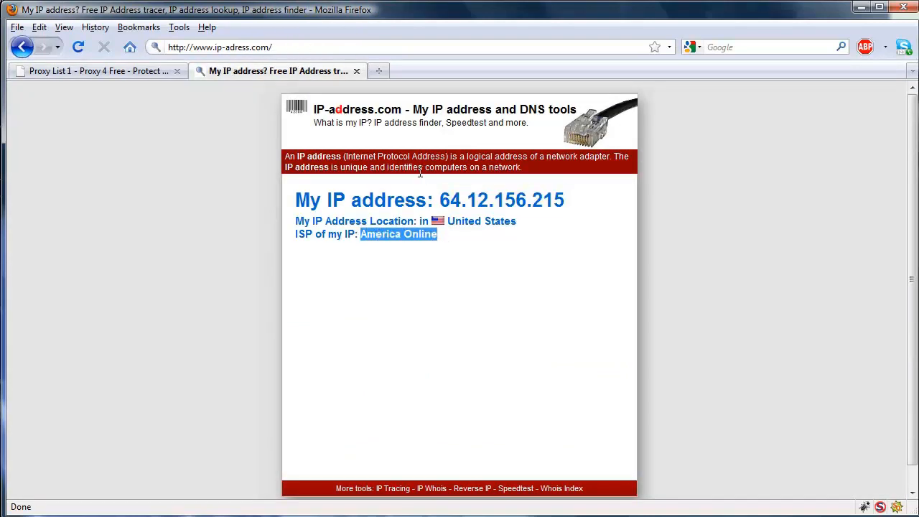
mouse_move(99, 71)
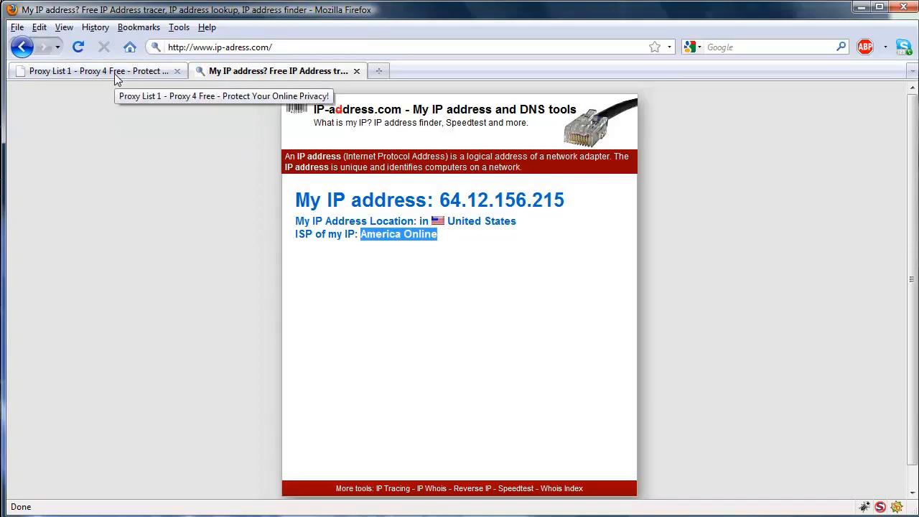
left_click(93, 70)
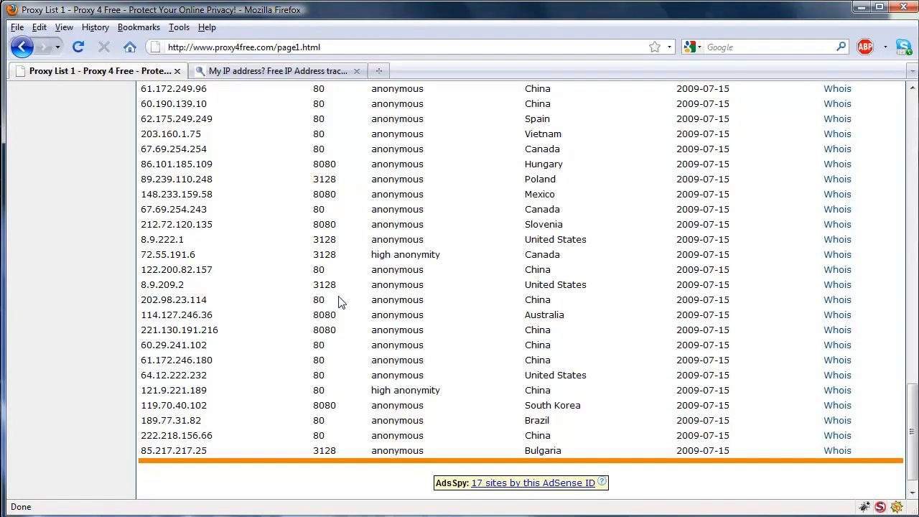
mouse_move(575, 230)
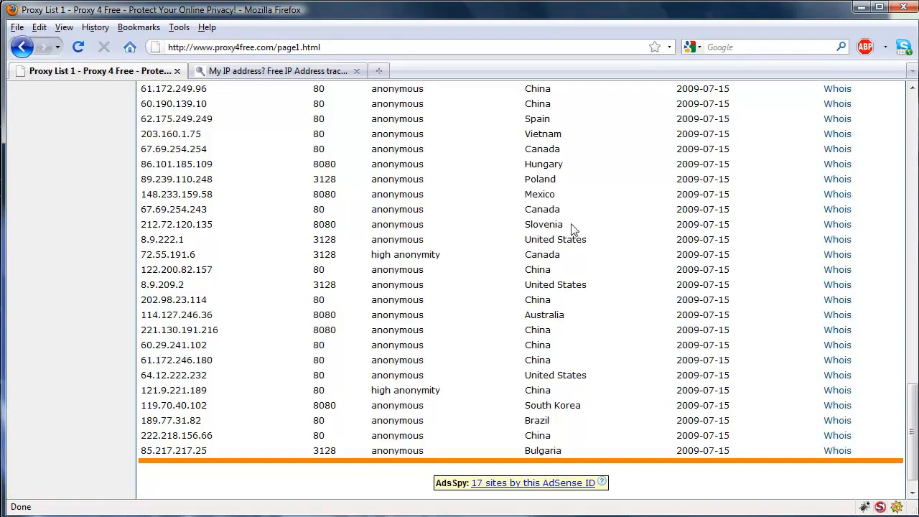
scroll("down", 3)
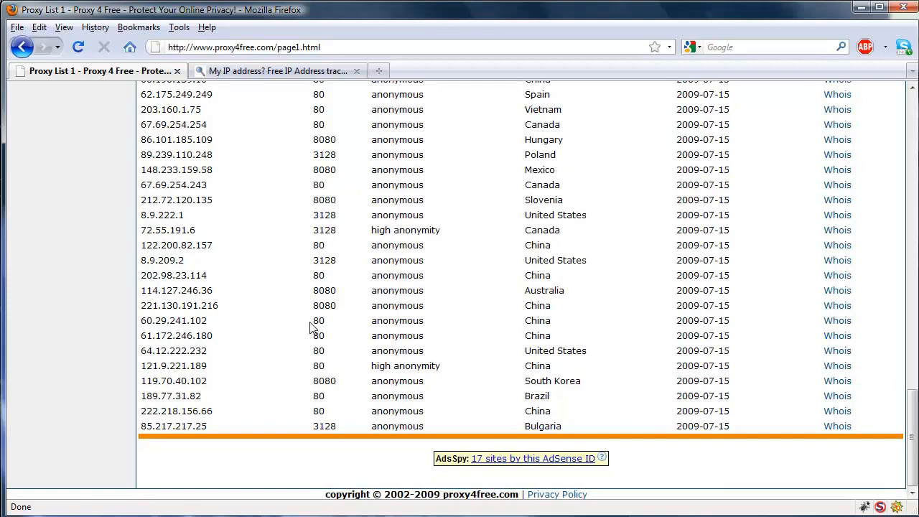